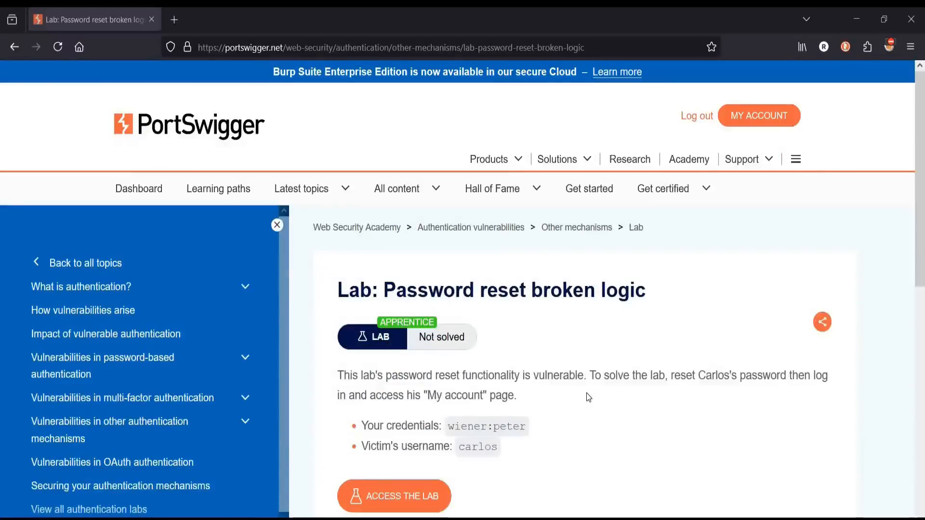
{"action": "mouse_move", "coordinate": [588, 407]}
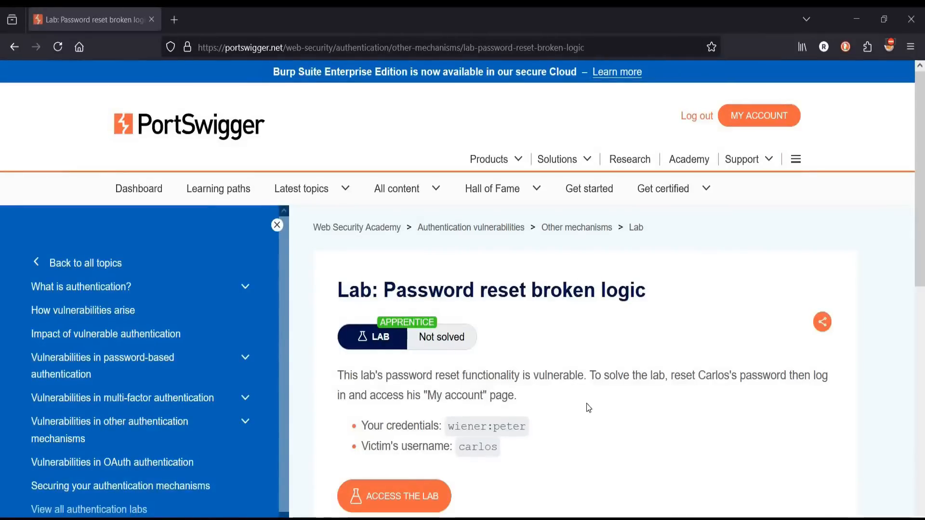
{"action": "mouse_move", "coordinate": [677, 204]}
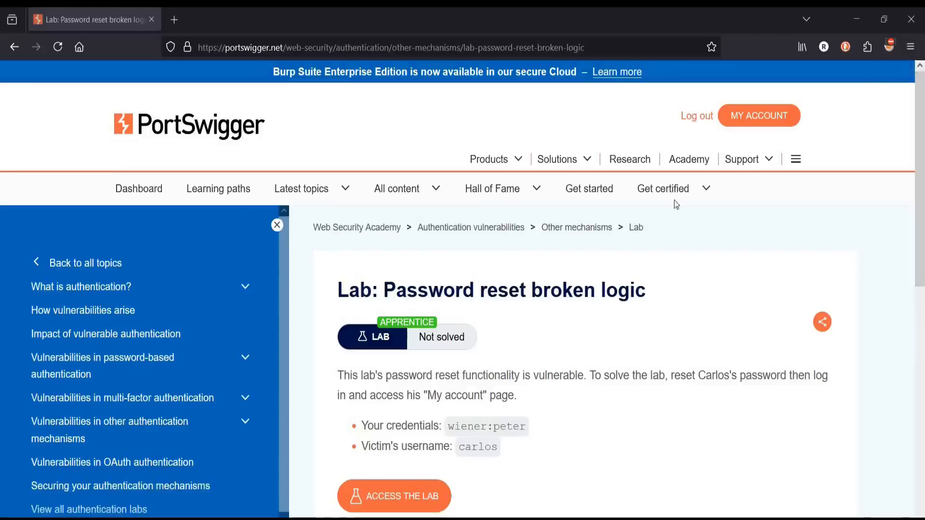
- Launch the Password reset broken logic lab site via 'Access the lab'
{"action": "left_click", "coordinate": [393, 495]}
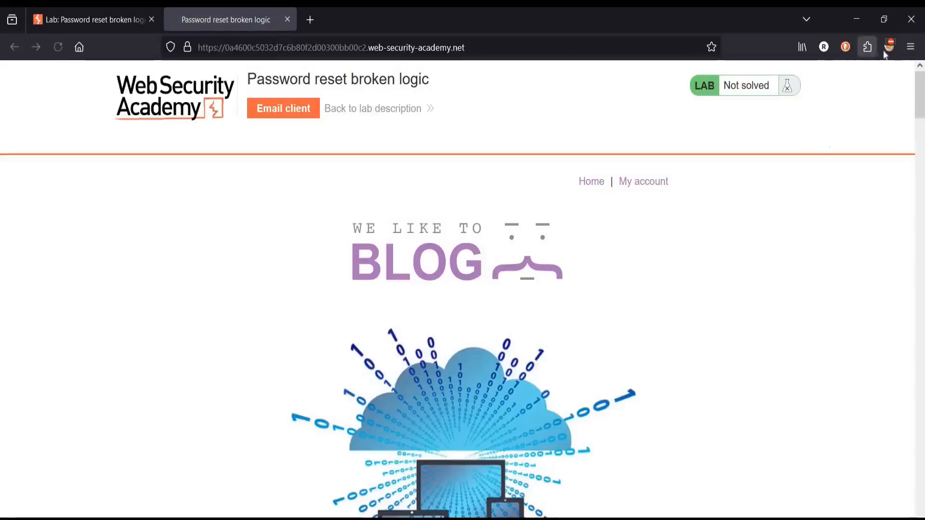
- Submit a forgot-password request for username wiener and check the lab email inbox for the link
{"action": "left_click", "coordinate": [888, 46]}
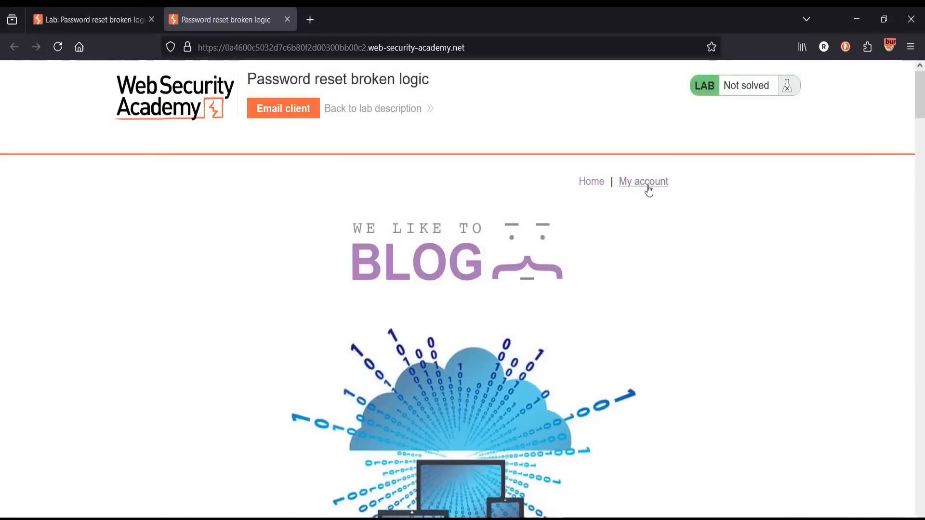
{"action": "left_click", "coordinate": [643, 181]}
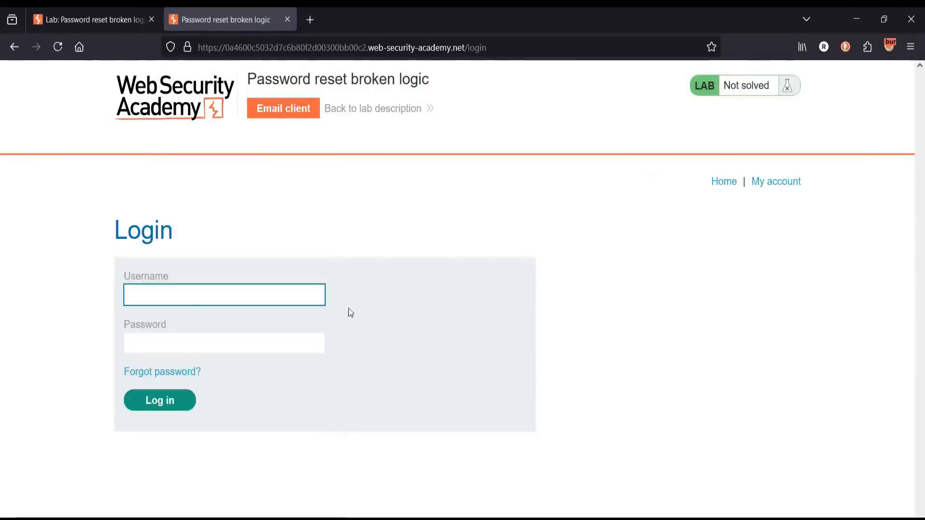
{"action": "left_click", "coordinate": [161, 372]}
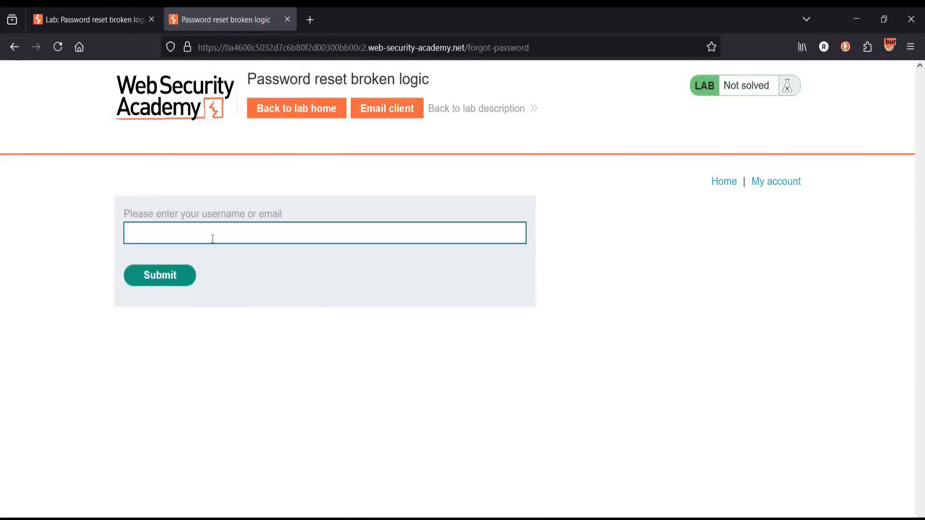
{"action": "type", "text": "wiener"}
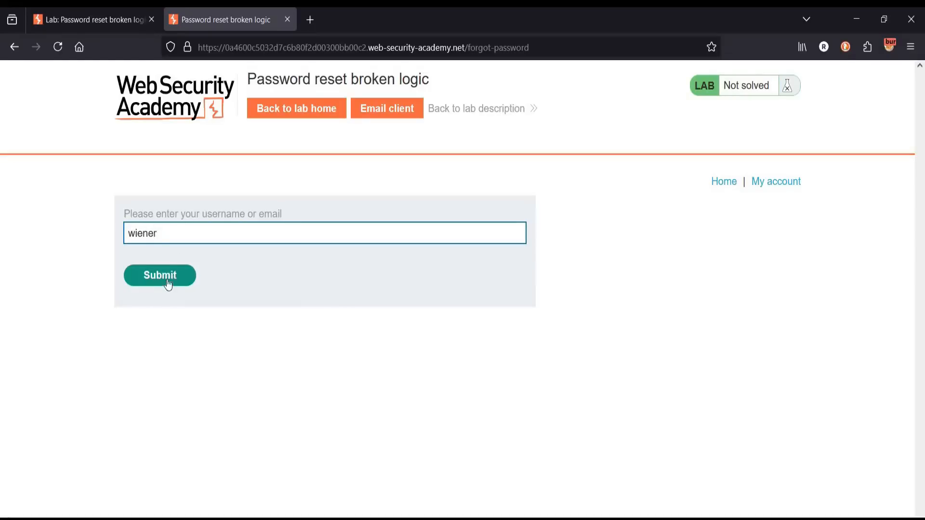
{"action": "left_click", "coordinate": [159, 274]}
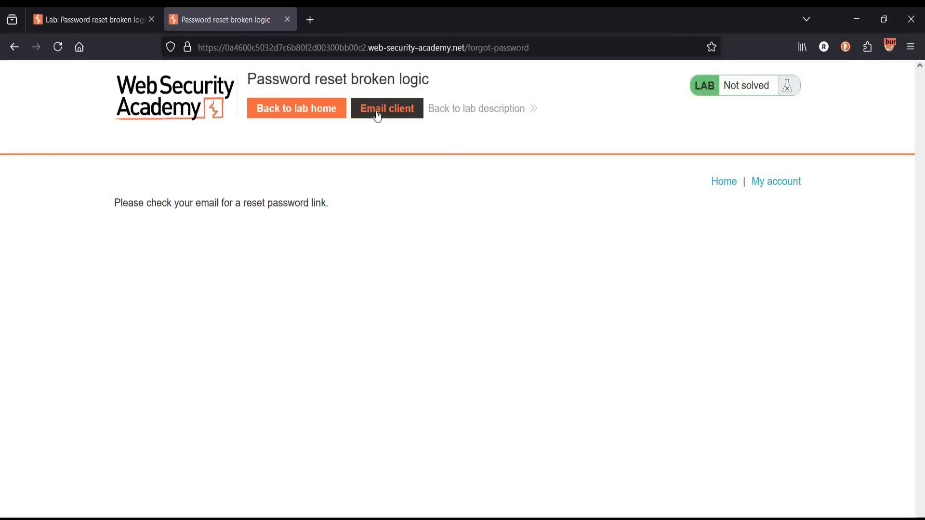
{"action": "left_click", "coordinate": [387, 108]}
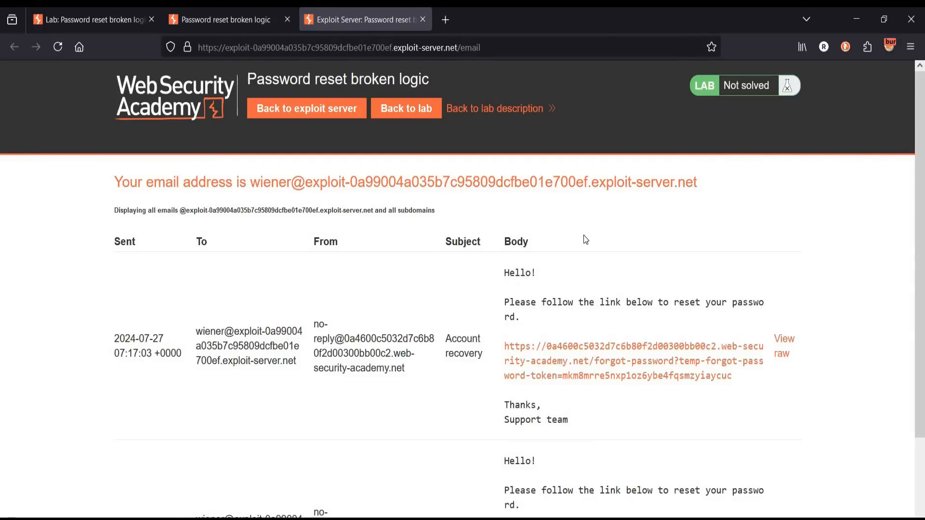
{"action": "mouse_move", "coordinate": [590, 365]}
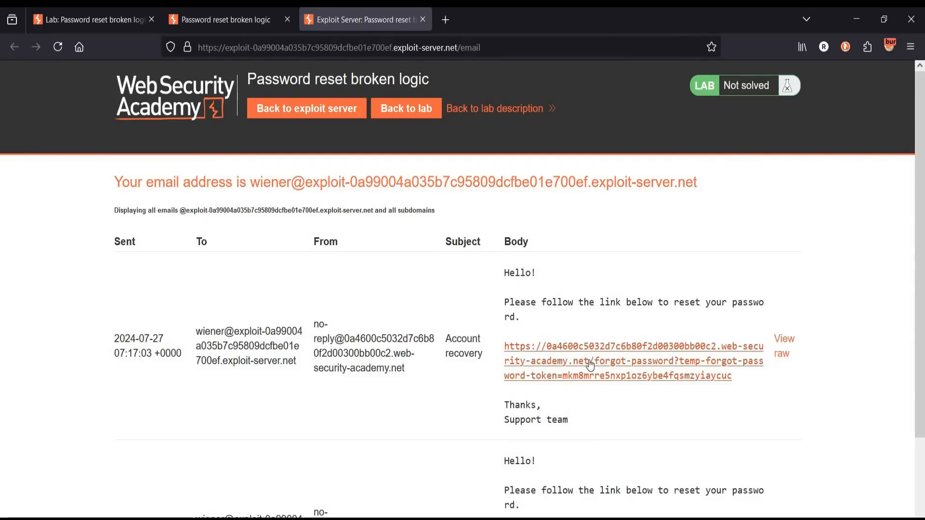
- Follow the emailed reset link and submit a new password for wiener
{"action": "left_click", "coordinate": [616, 346]}
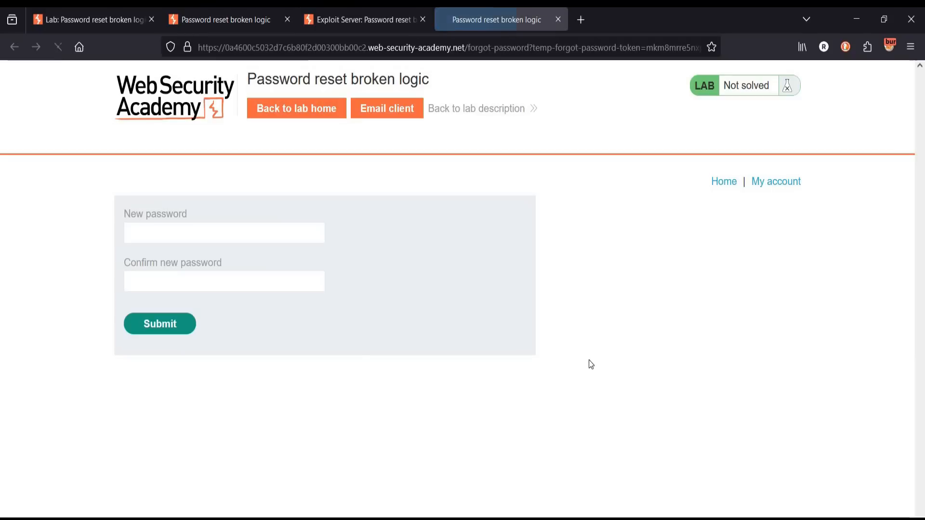
{"action": "left_click", "coordinate": [223, 233]}
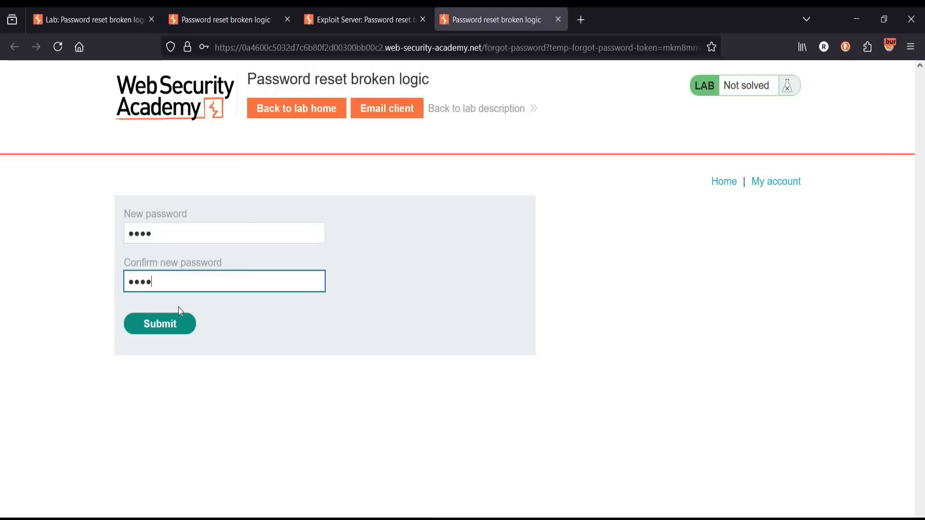
{"action": "left_click", "coordinate": [159, 323]}
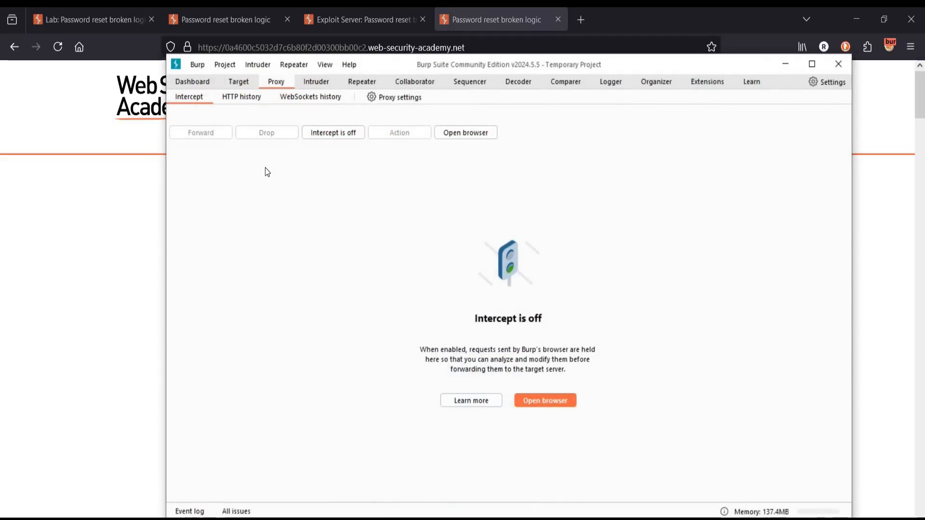
- Send the POST /forgot-password request from Proxy HTTP history to Repeater
{"action": "left_click", "coordinate": [241, 96]}
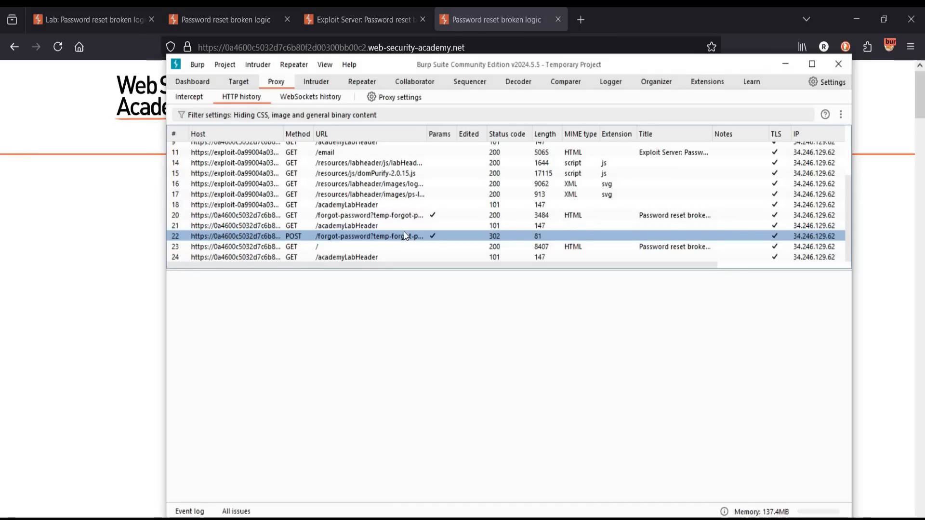
{"action": "left_click", "coordinate": [369, 236]}
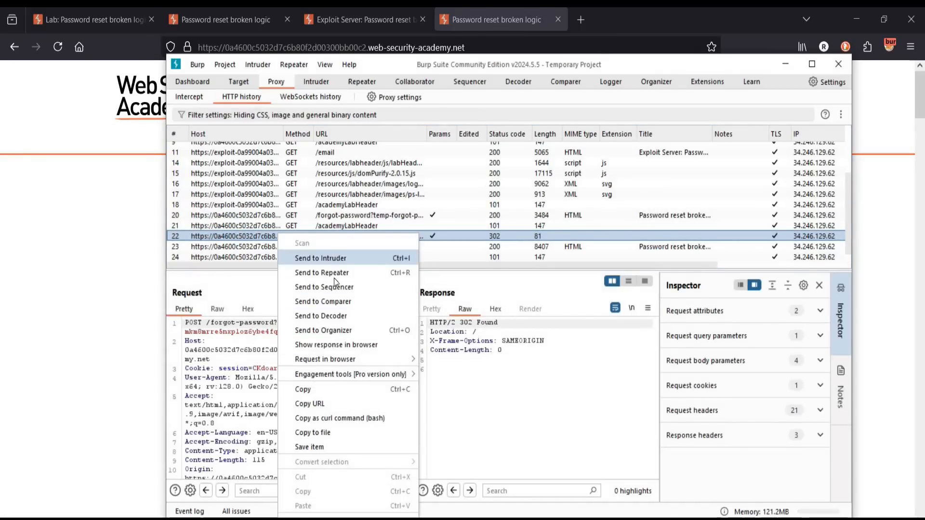
{"action": "mouse_move", "coordinate": [322, 272]}
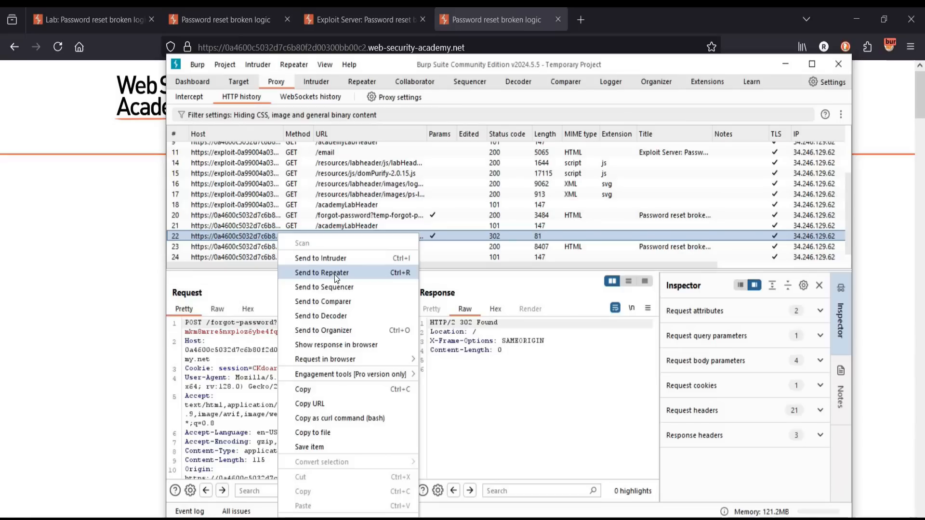
{"action": "left_click", "coordinate": [322, 273]}
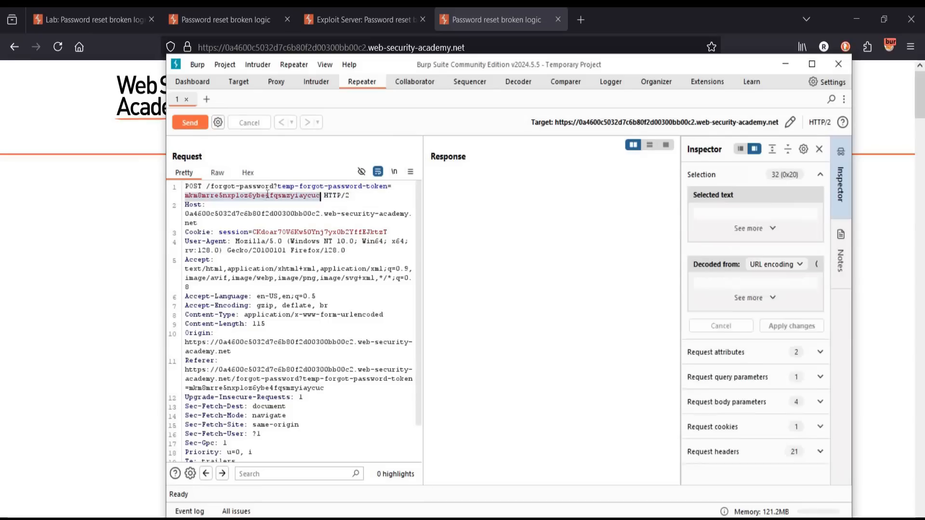
- Remove temp-forgot-password-token from URL and body and set username=carlos in Repeater
{"action": "key", "text": "Delete"}
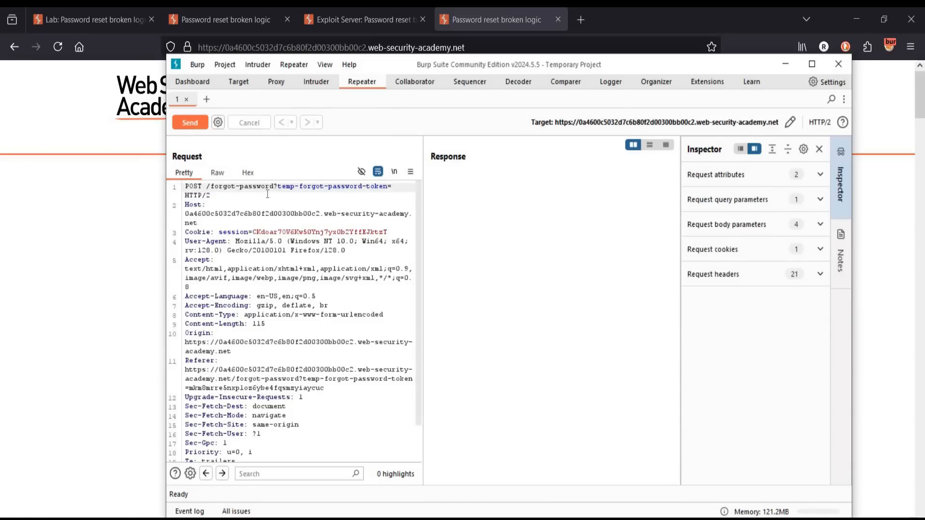
{"action": "scroll", "scroll_direction": "down", "scroll_amount": 3}
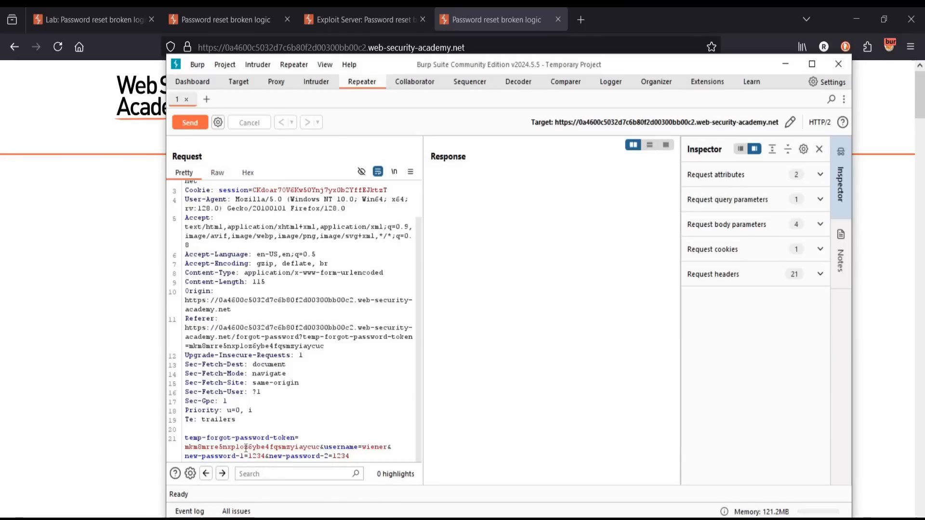
{"action": "left_click_drag", "start_coordinate": [184, 446], "coordinate": [322, 446]}
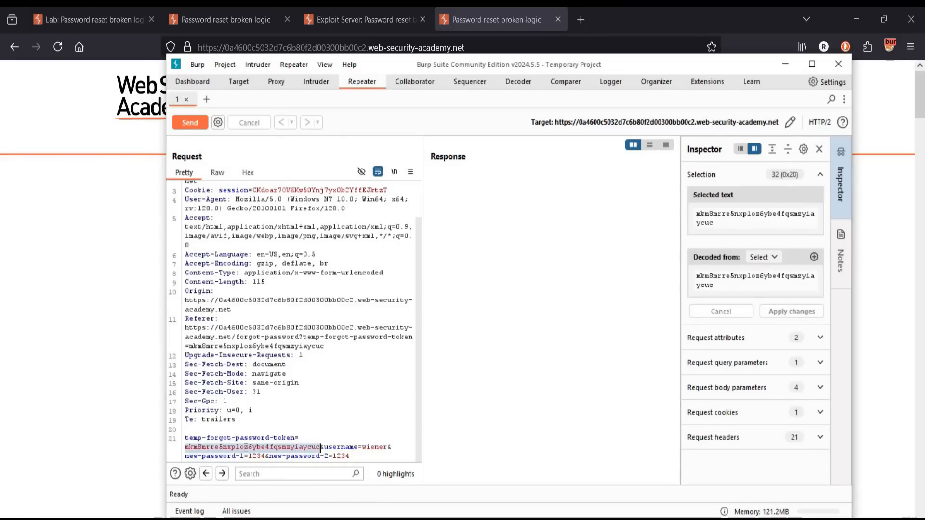
{"action": "key", "text": "Delete"}
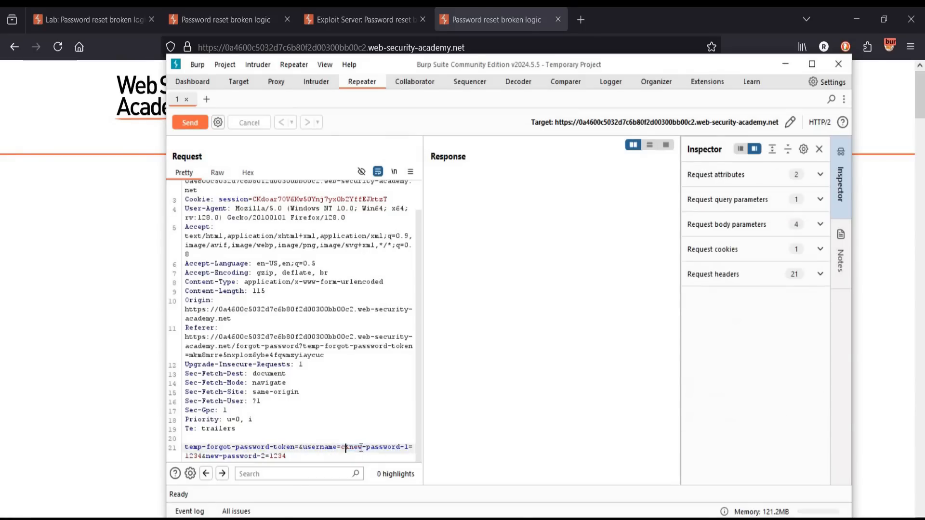
{"action": "type", "text": "carlos"}
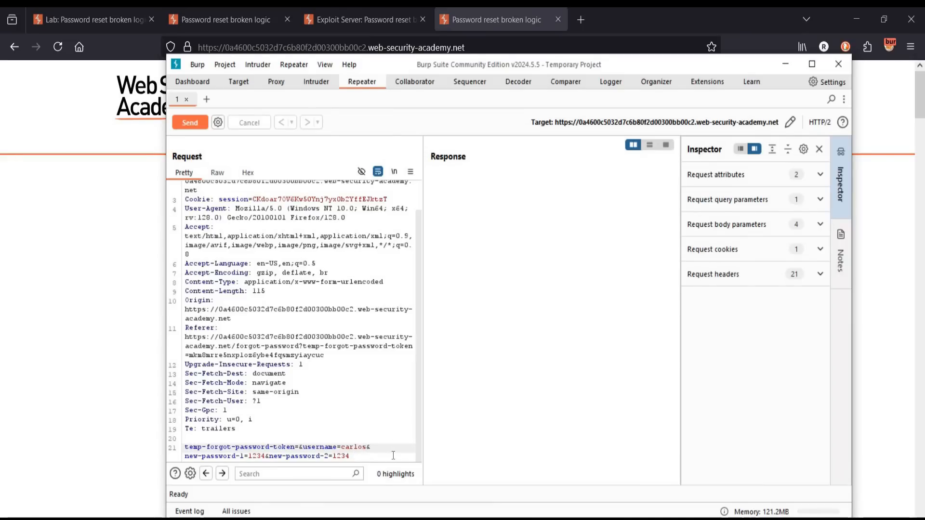
{"action": "mouse_move", "coordinate": [190, 122]}
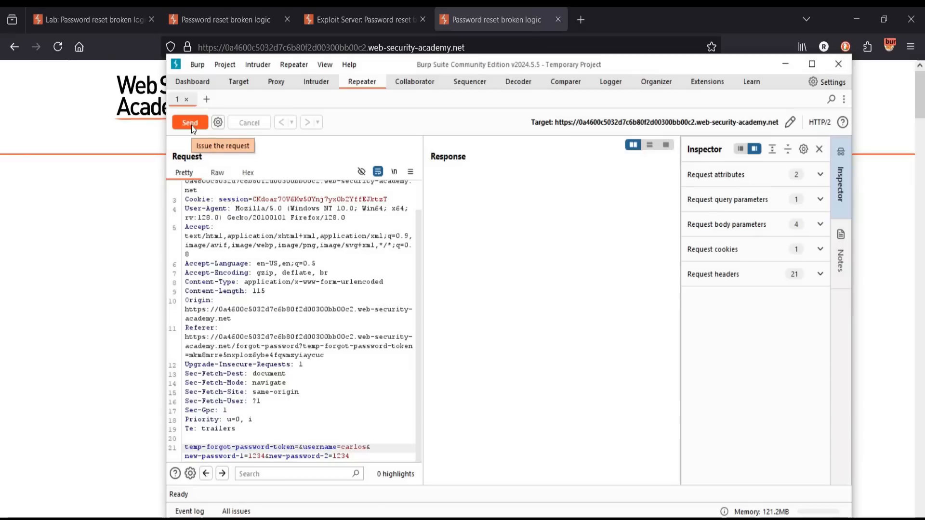
- Send the tampered reset request, then start logging in as carlos on My account
{"action": "left_click", "coordinate": [190, 122]}
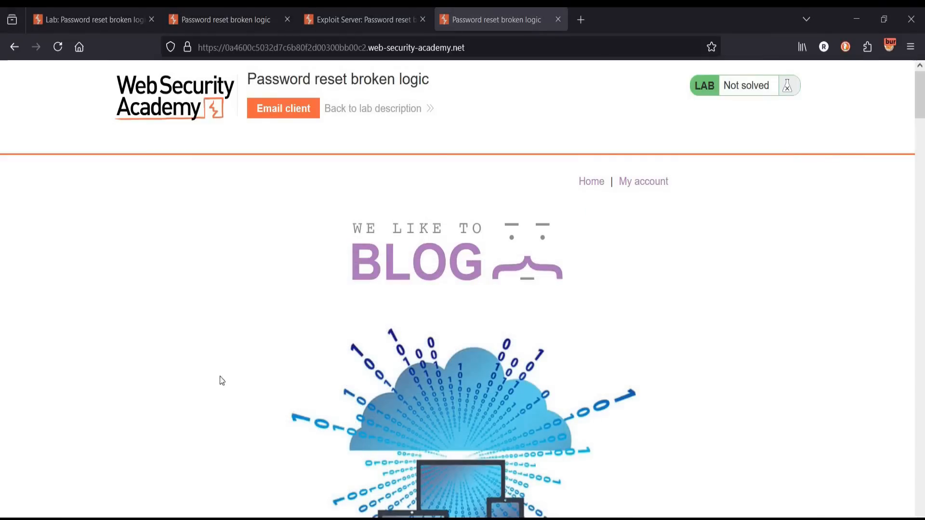
{"action": "left_click", "coordinate": [642, 181]}
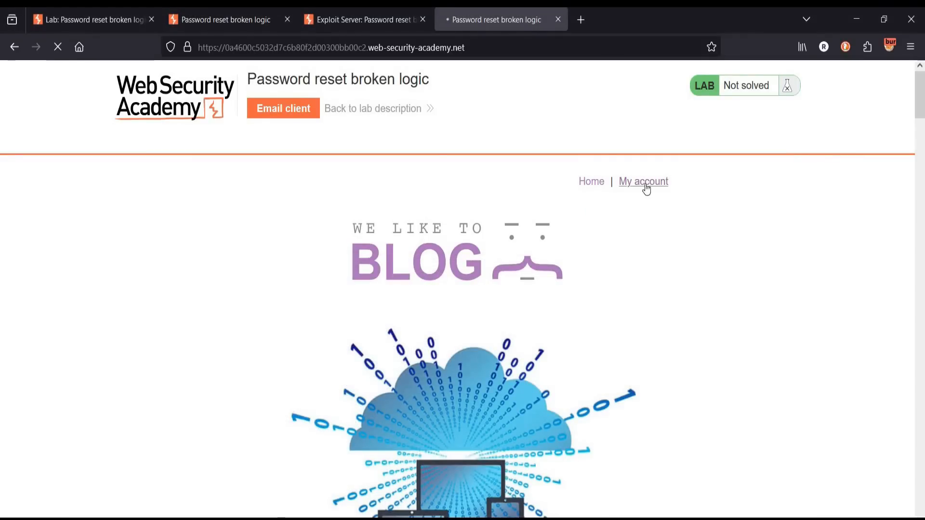
{"action": "left_click", "coordinate": [643, 181]}
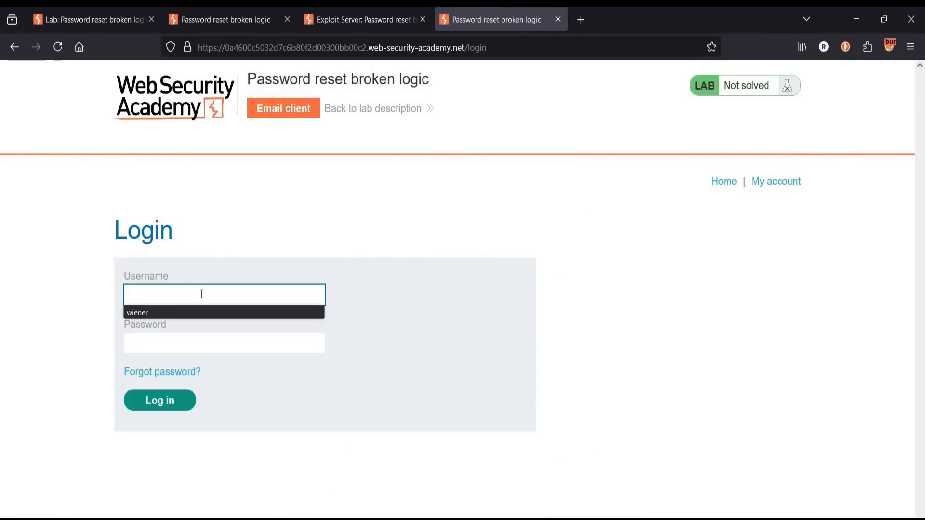
{"action": "type", "text": "carlos"}
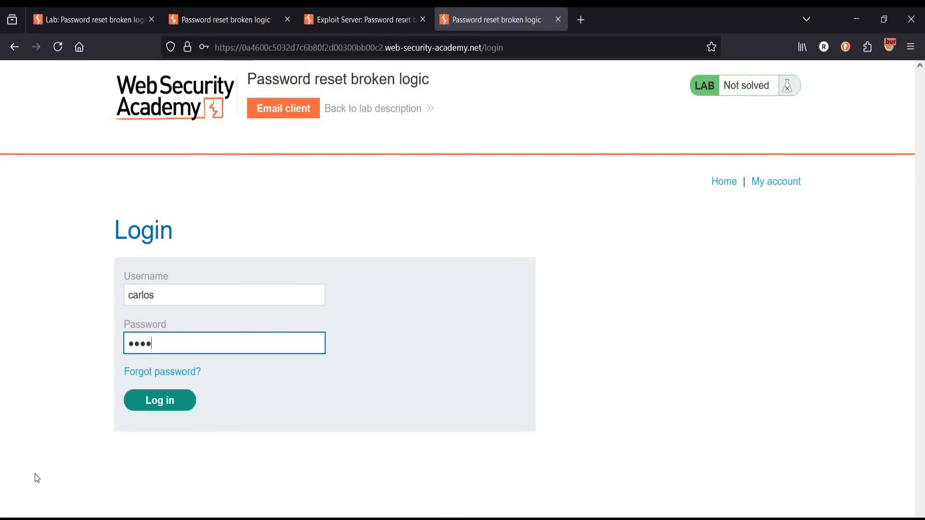
{"action": "left_click", "coordinate": [159, 400]}
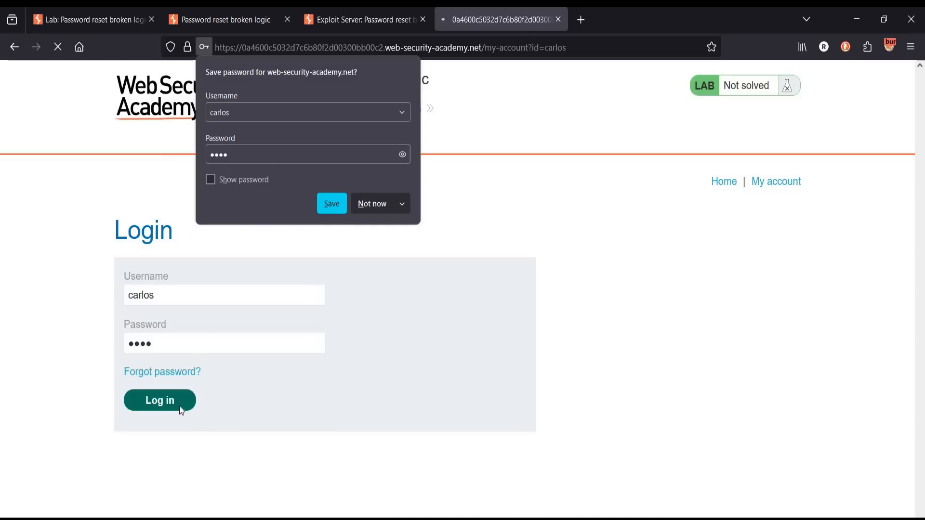
{"action": "left_click", "coordinate": [159, 400]}
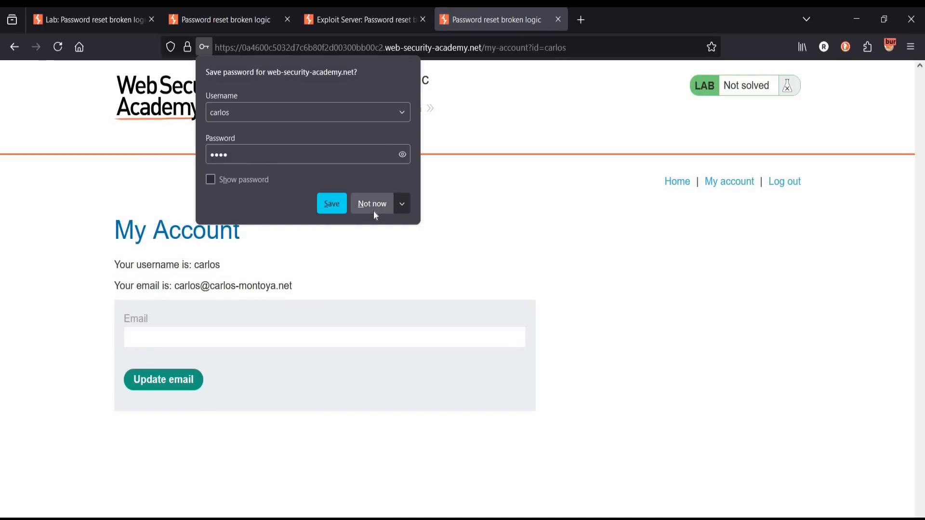
{"action": "left_click", "coordinate": [372, 204]}
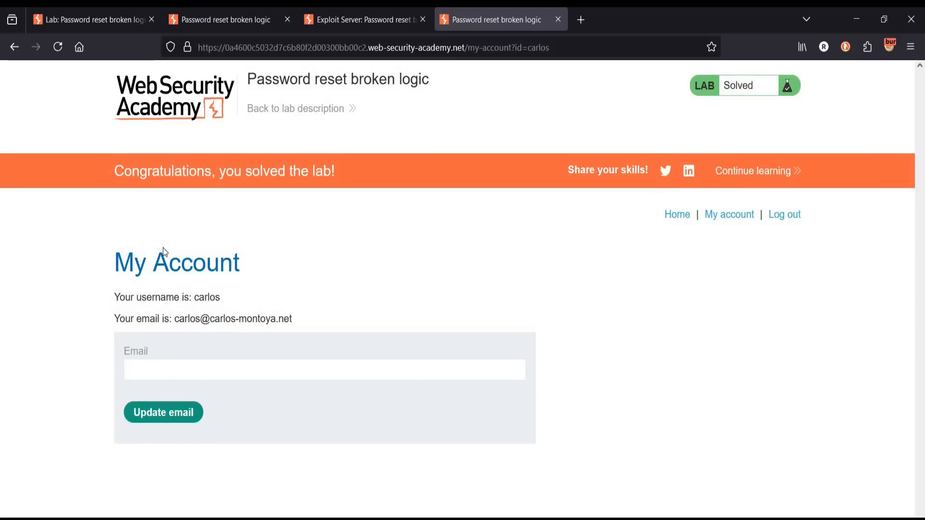
{"action": "mouse_move", "coordinate": [469, 233]}
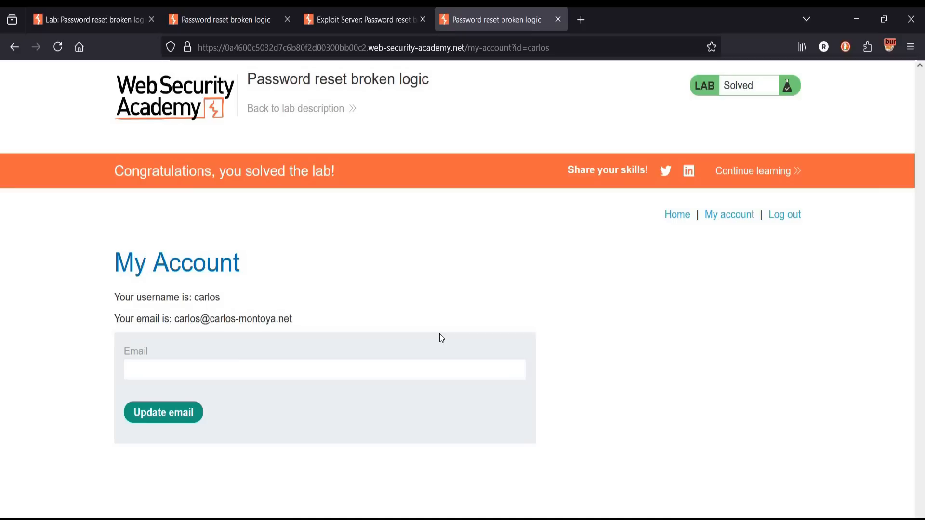
{"action": "mouse_move", "coordinate": [677, 214]}
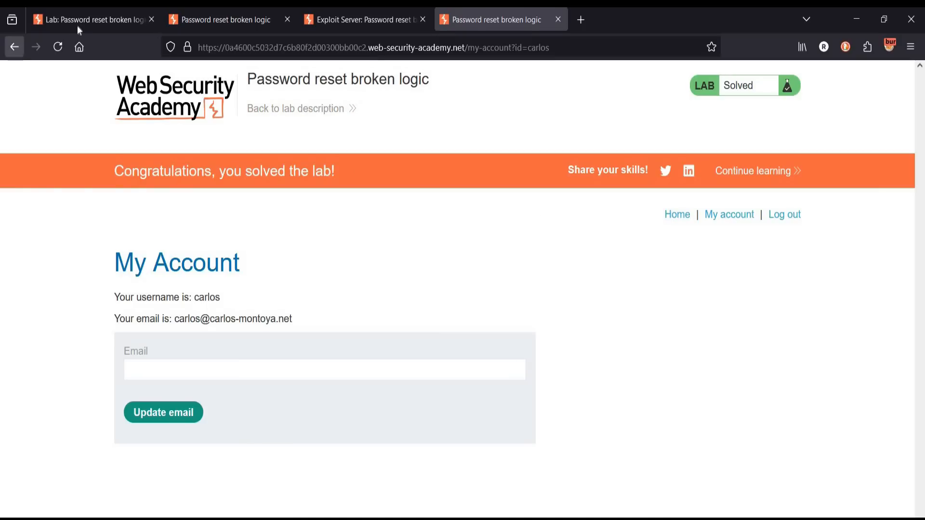
{"action": "left_click", "coordinate": [91, 19]}
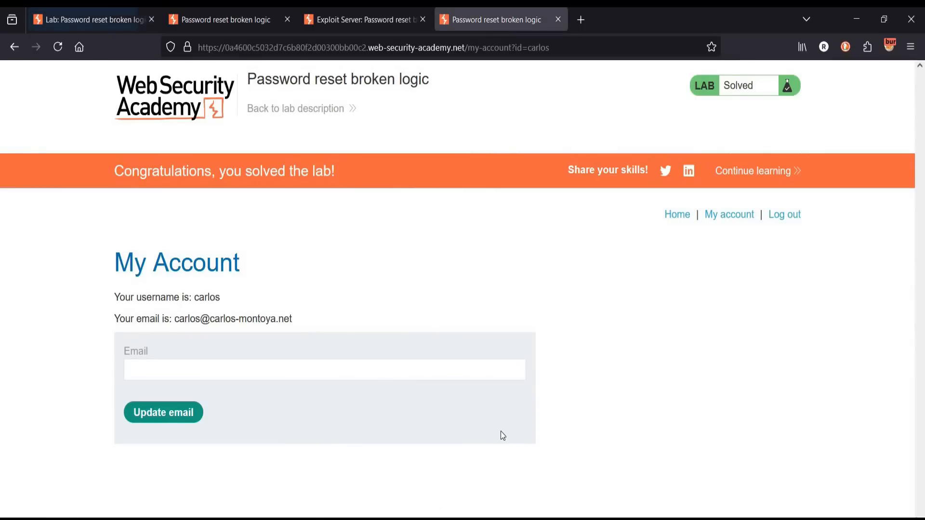
{"action": "mouse_move", "coordinate": [396, 485]}
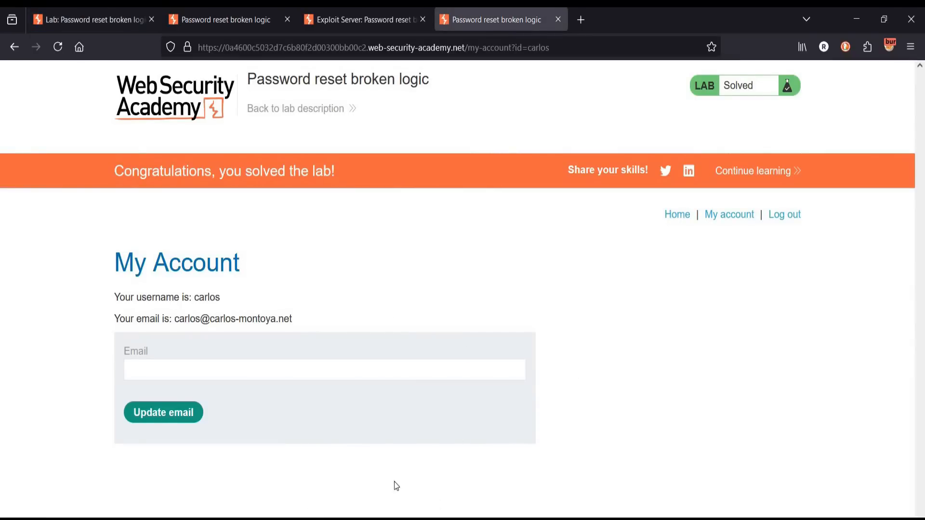